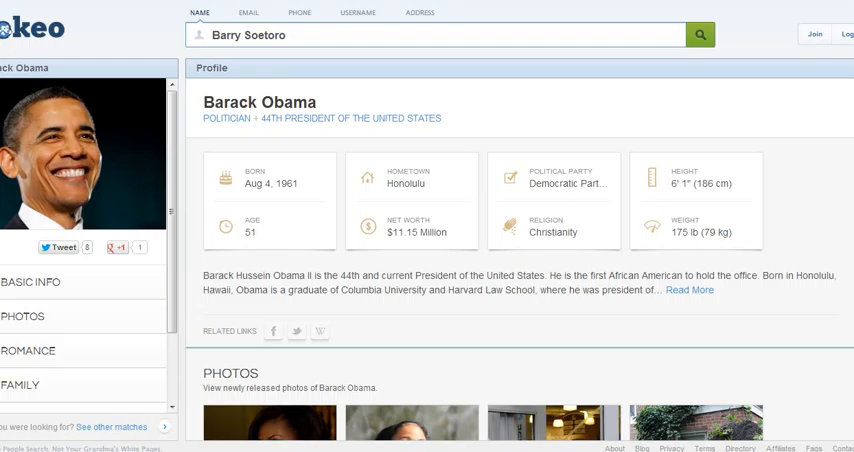
mouse_move(250, 62)
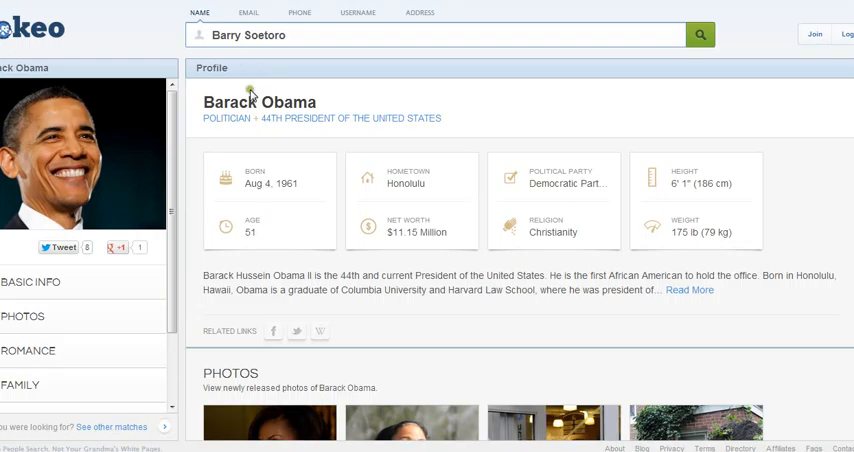
mouse_move(250, 104)
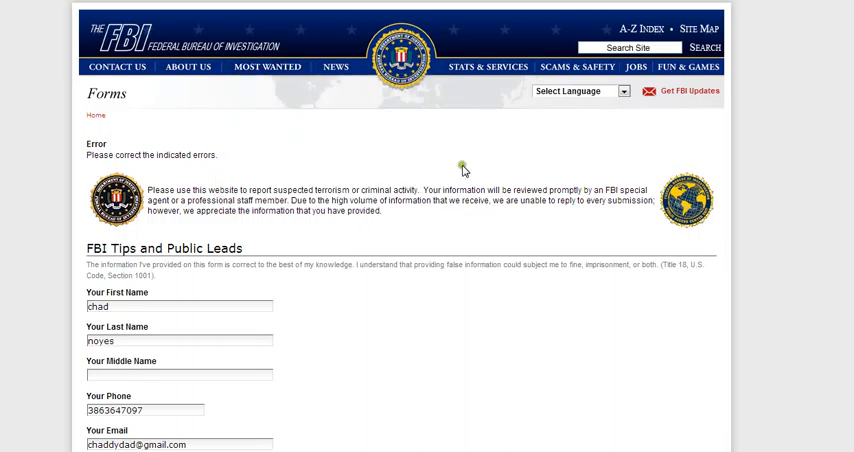
mouse_move(464, 166)
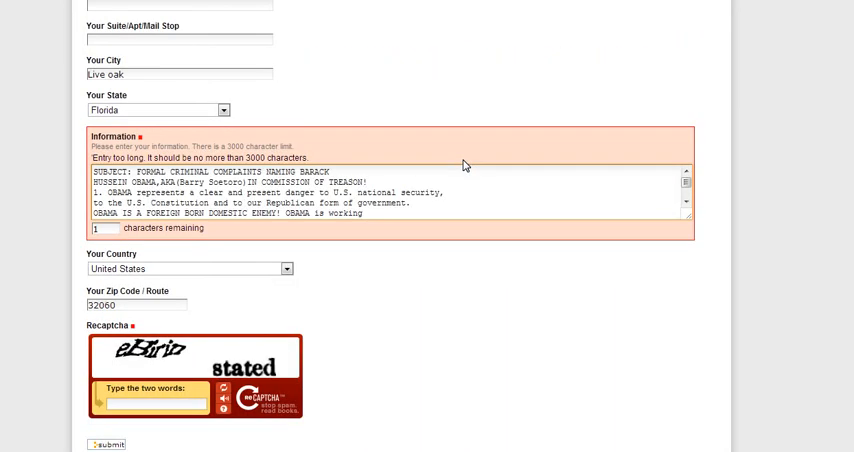
Scroll the returned tips page down to the Information field flagged 'Entry too long'
scroll("down", 3)
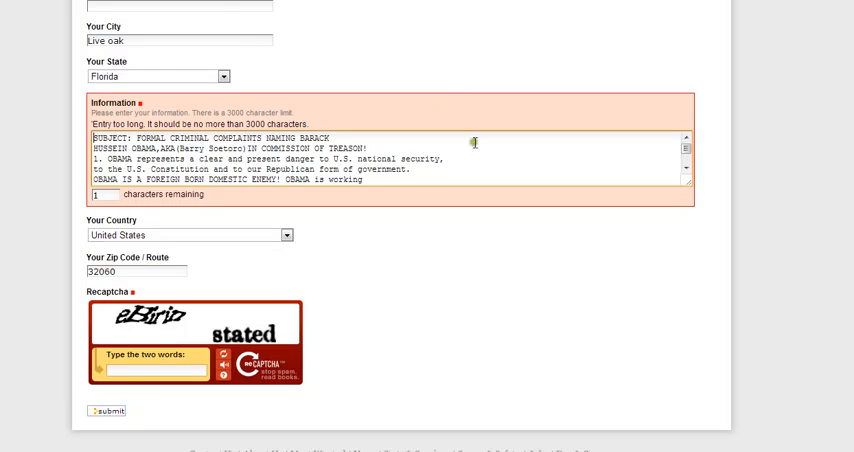
scroll("down", 3)
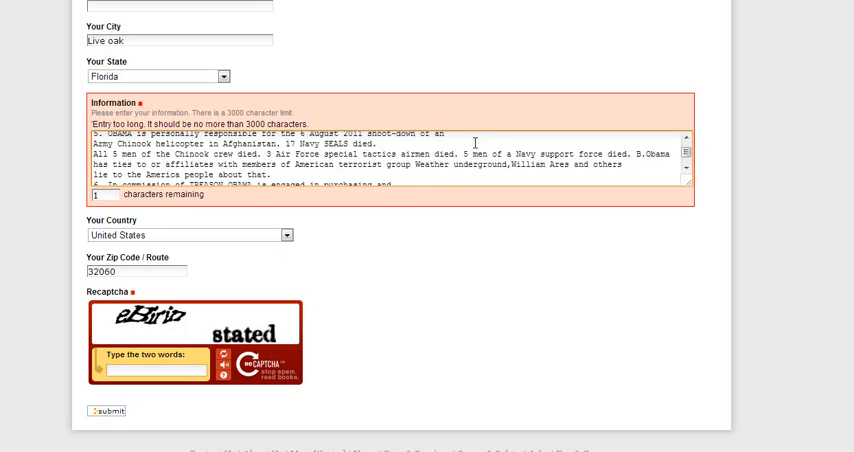
scroll("down", 3)
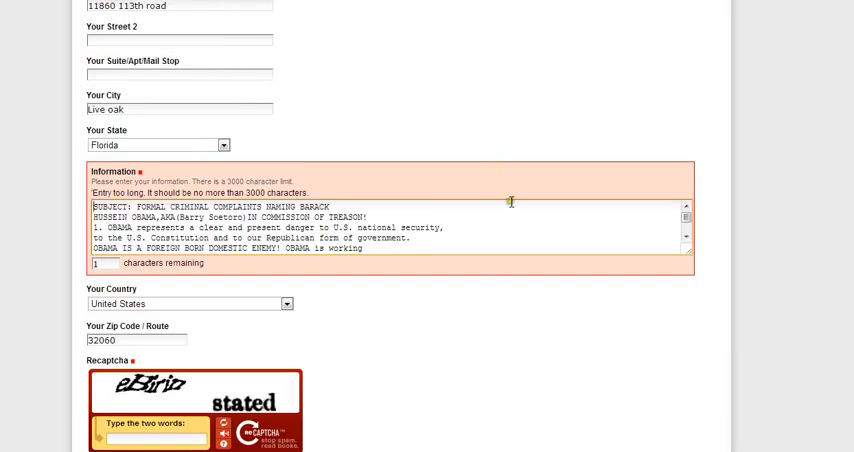
scroll("down", 3)
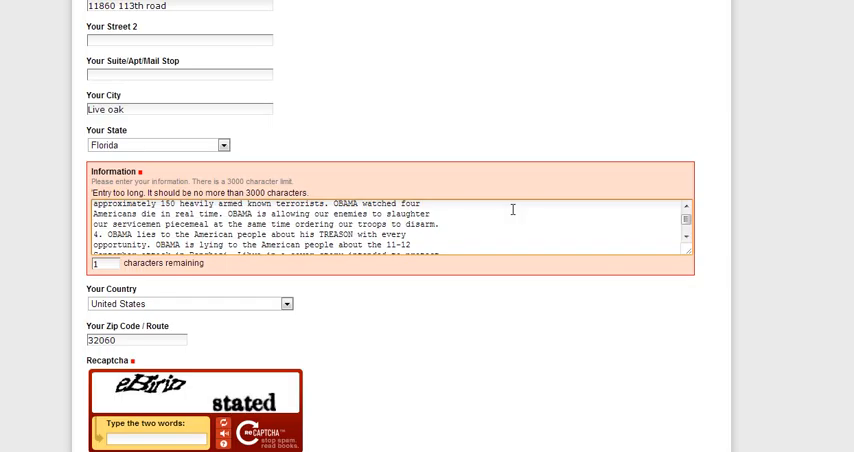
scroll("down", 3)
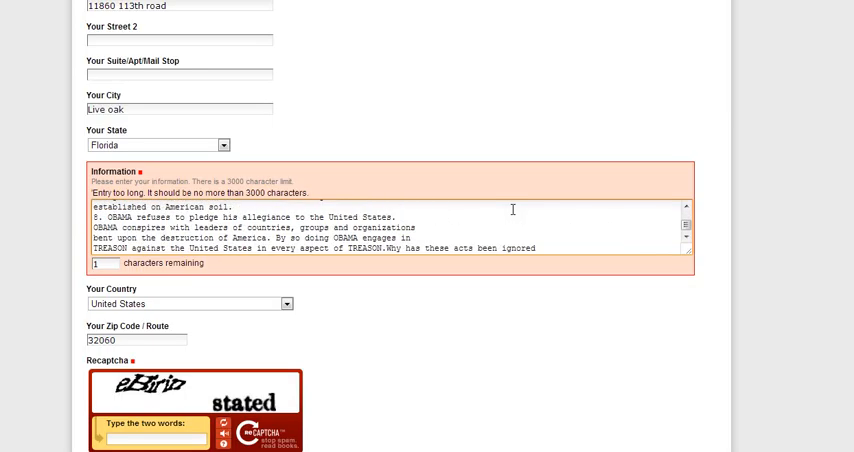
scroll("down", 3)
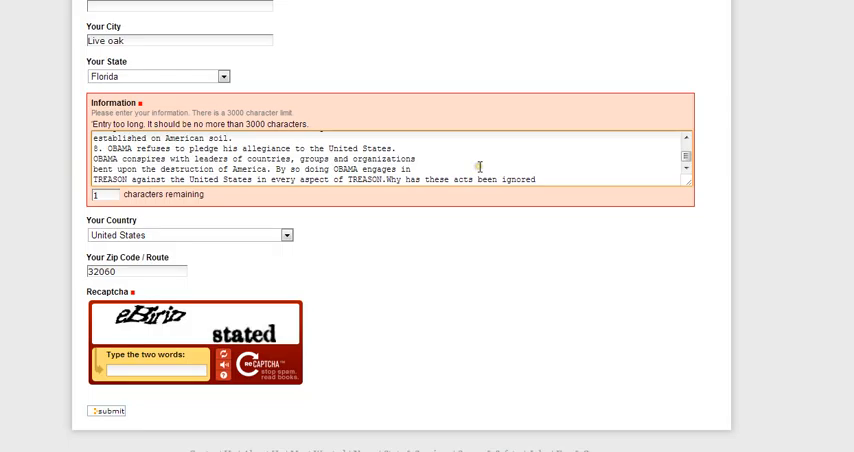
scroll("down", 3)
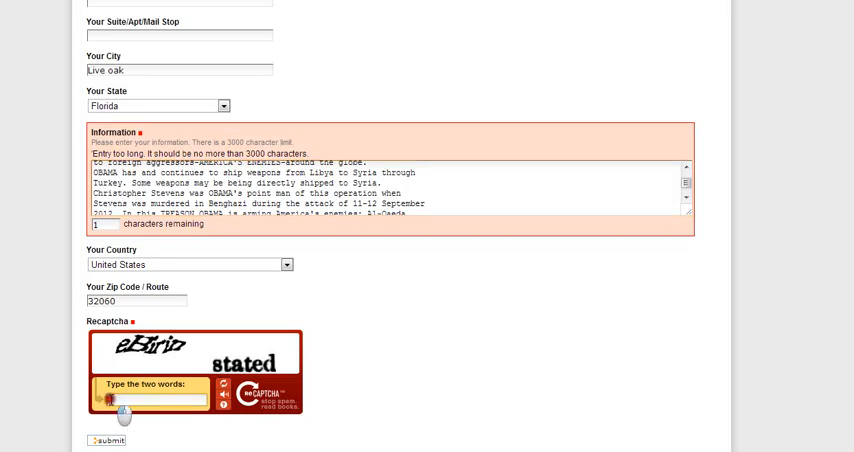
Enter the two-word reCAPTCHA answer in the 'Type the two words' box
left_click(150, 400)
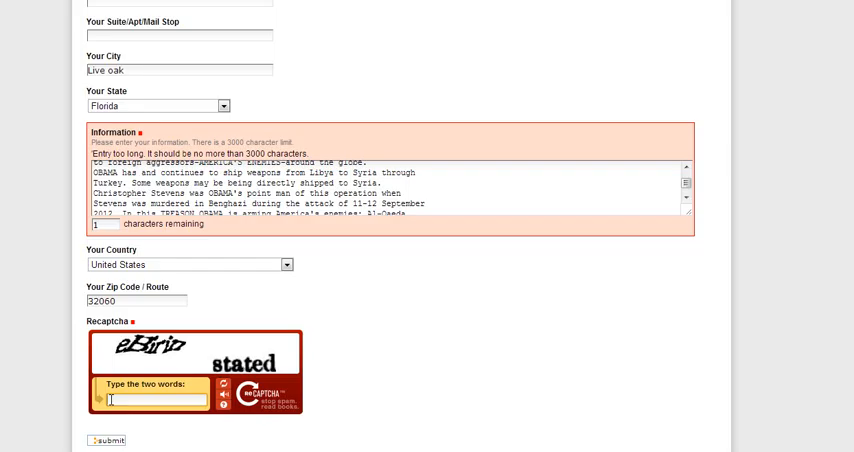
type("eBi")
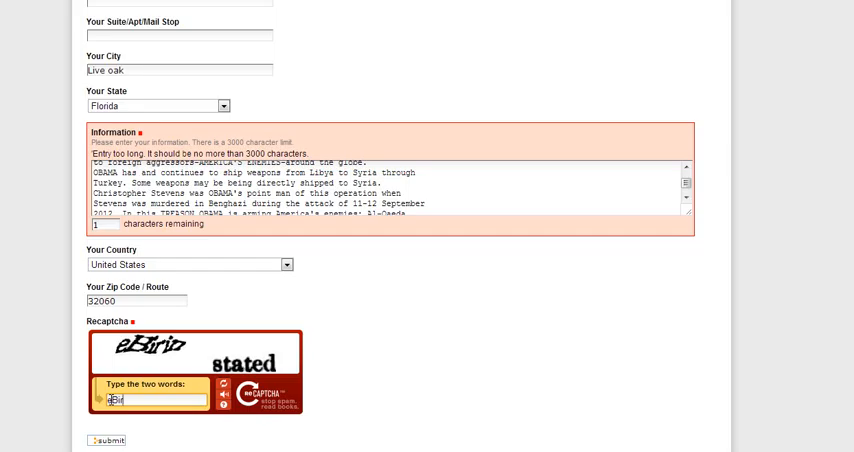
type("r")
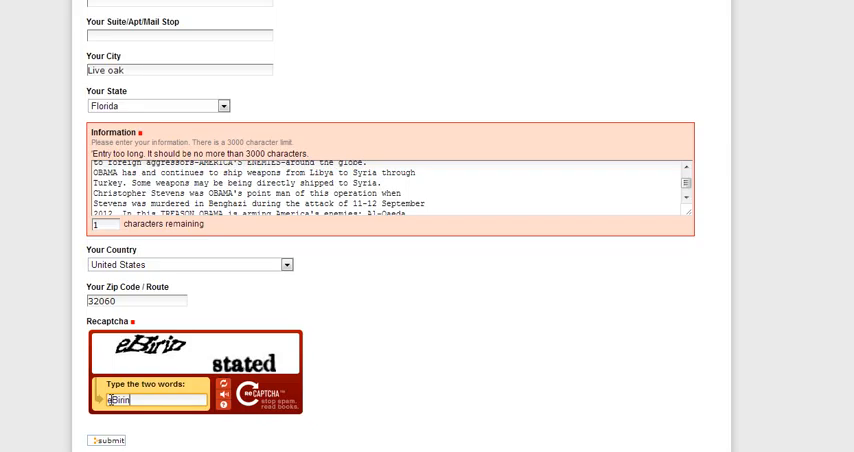
type("sta")
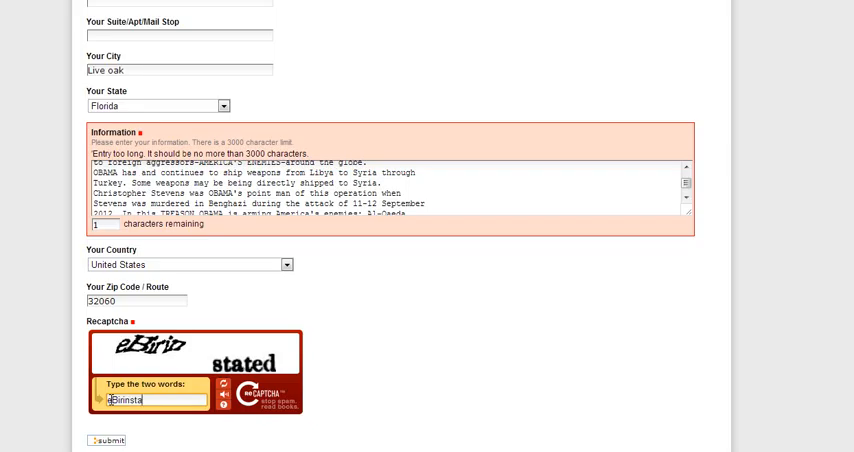
type("ted")
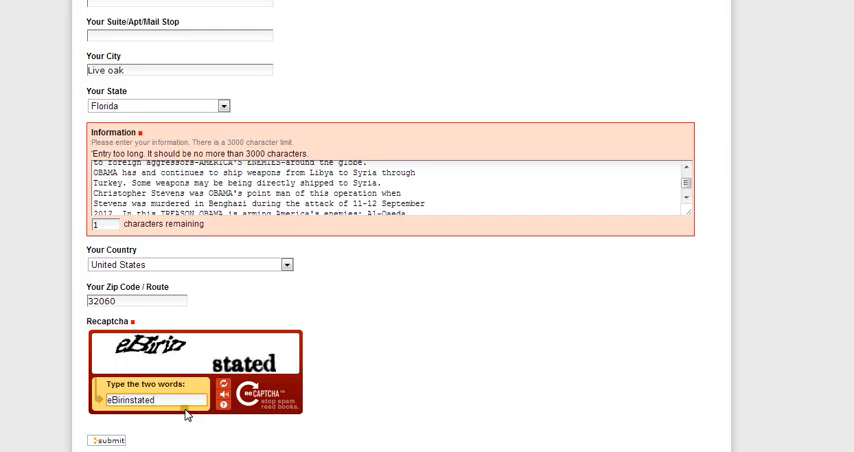
Resubmit the tip, which reloads with the complaint text still flagged 'Entry too long'
left_click(106, 440)
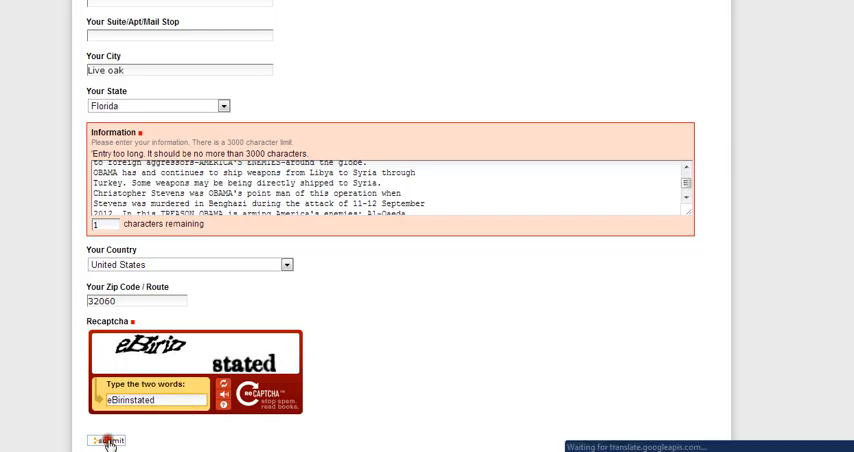
left_click(106, 440)
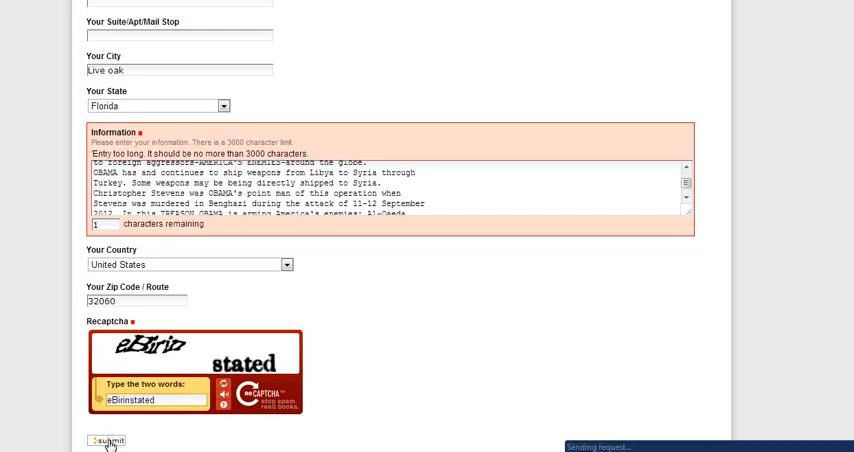
left_click(108, 440)
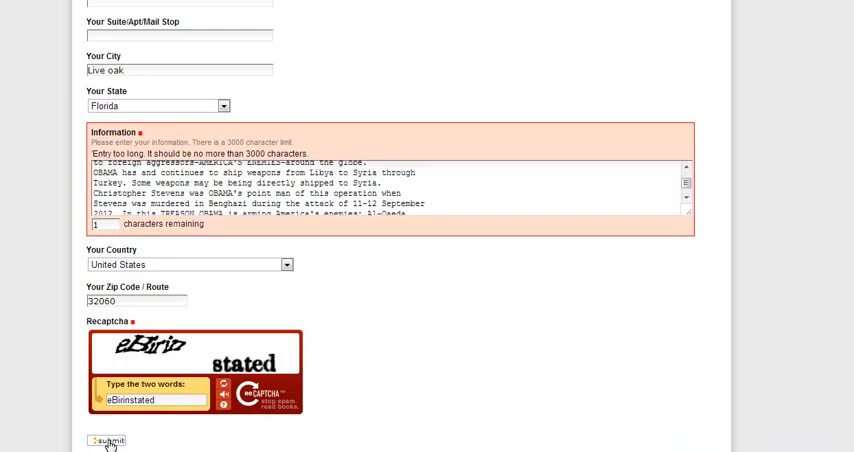
left_click(106, 440)
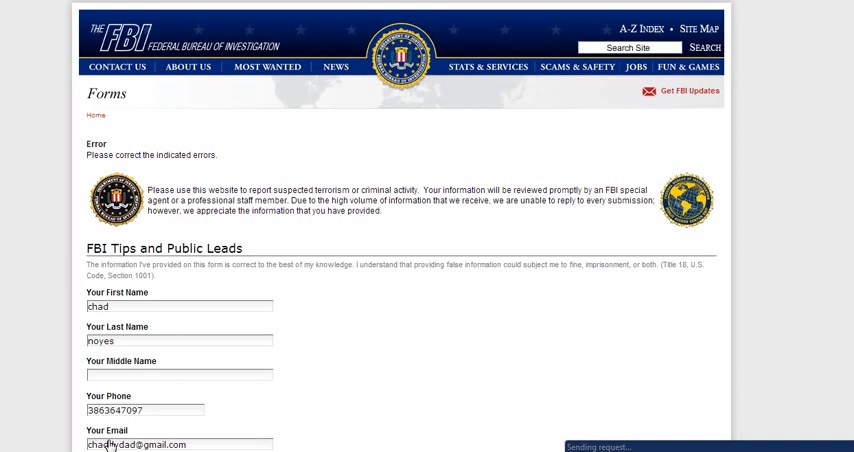
scroll("down", 3)
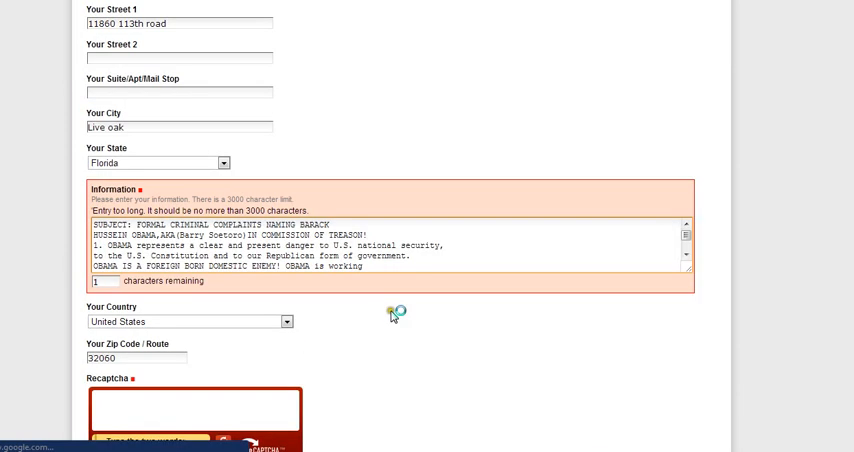